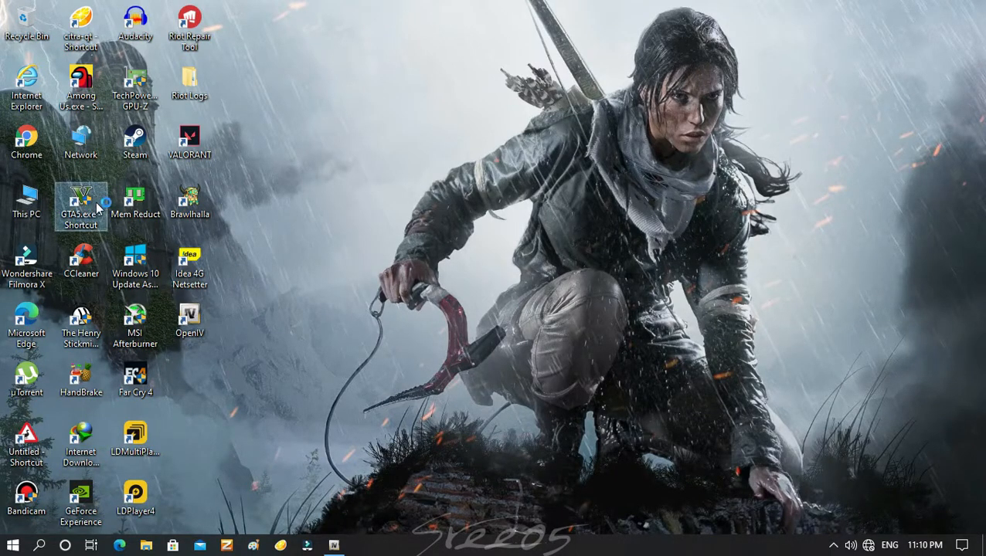
Launch GTA V from the desktop shortcut and drive the red car down the snowy road
double_click(80, 204)
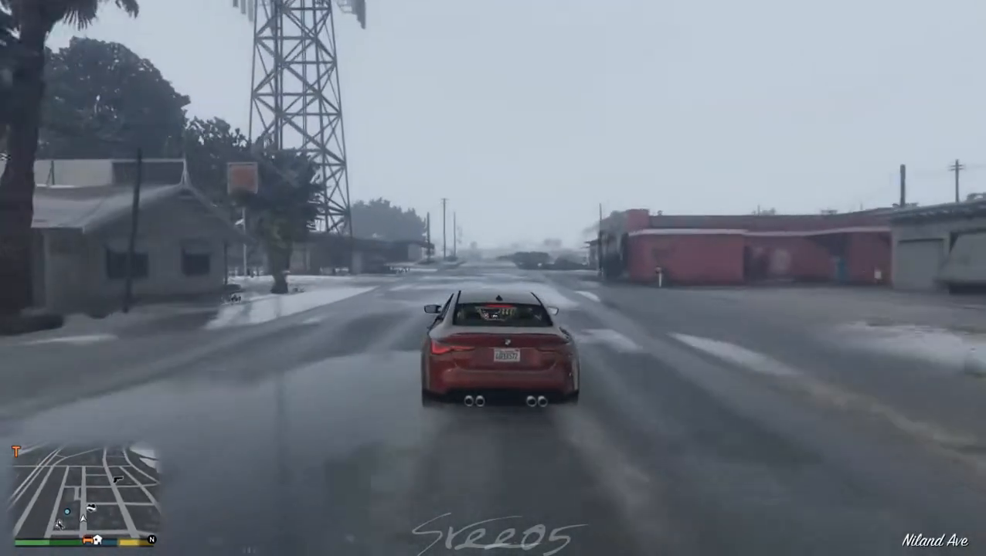
key("w")
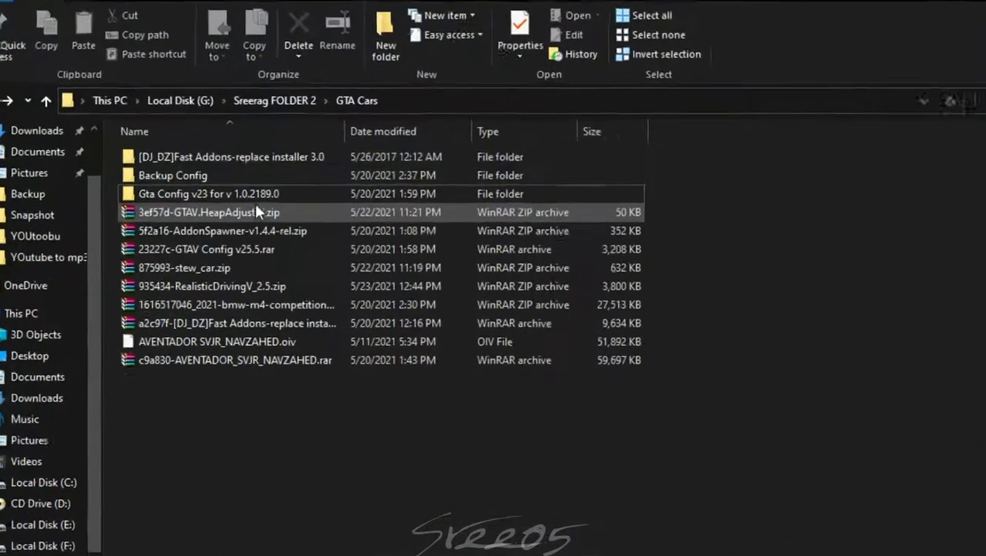
Launch OpenIV from the Gta Config v23 folder, accept editing mode, and minimize it
double_click(209, 195)
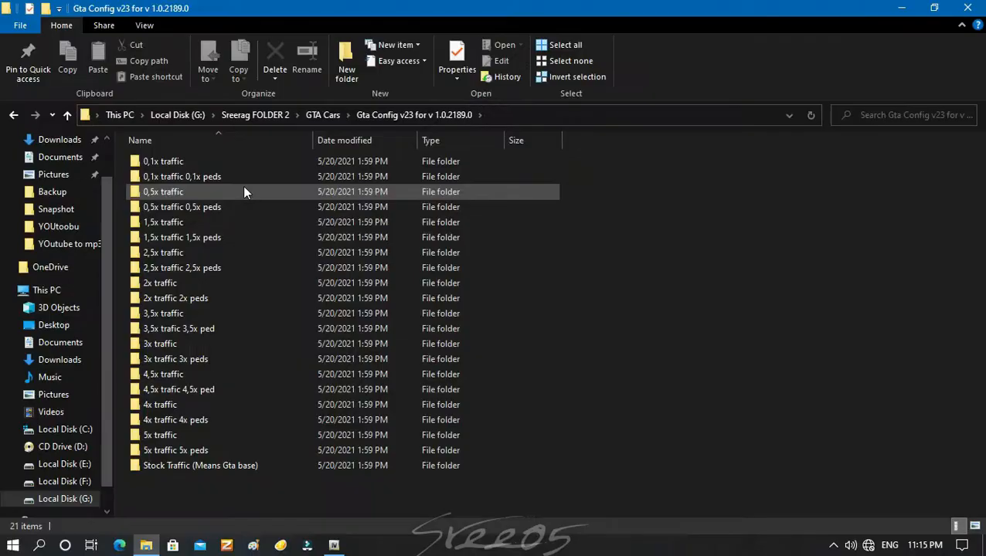
left_click(182, 176)
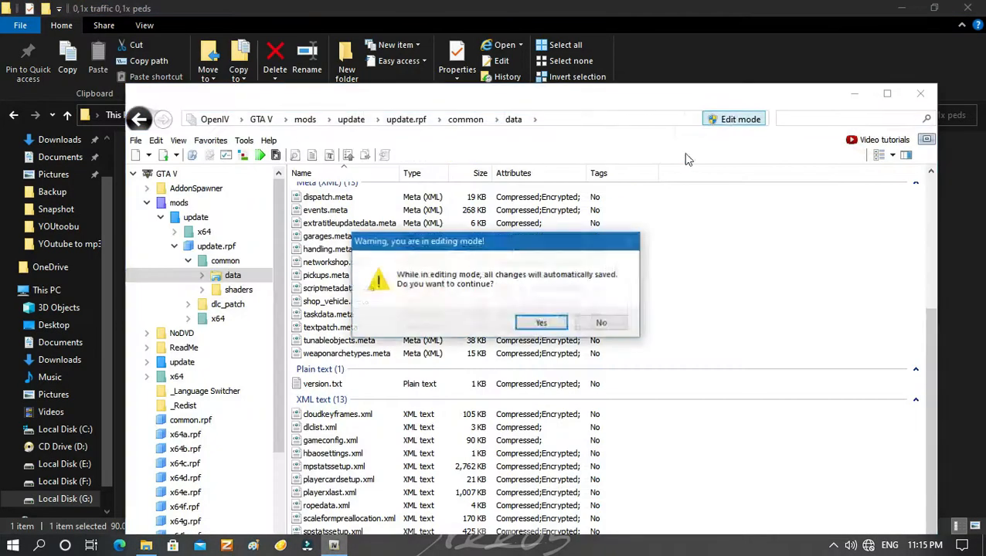
left_click(541, 323)
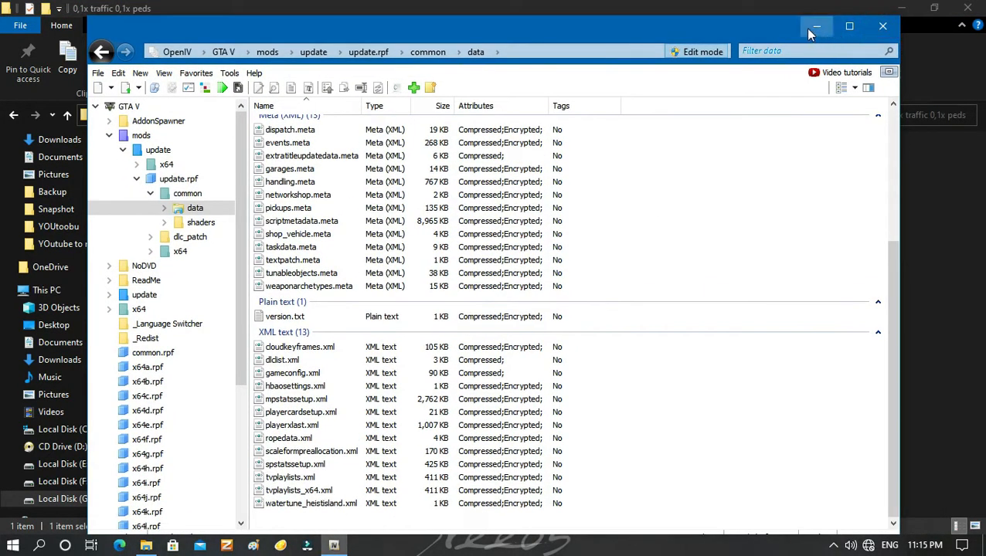
left_click(816, 24)
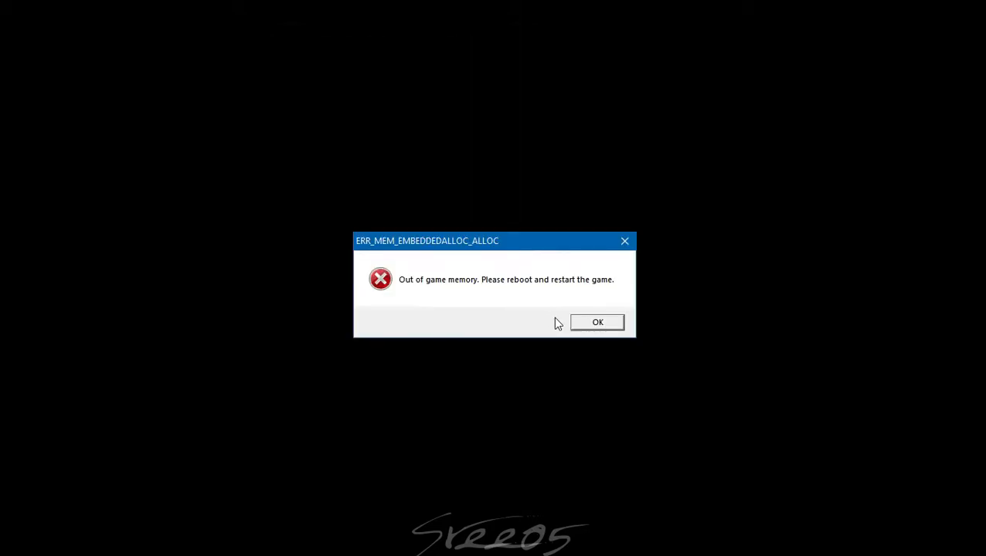
Dismiss the ERR_MEM_EMBEDDEDALLOC_ALLOC out-of-game-memory error with OK
left_click(596, 323)
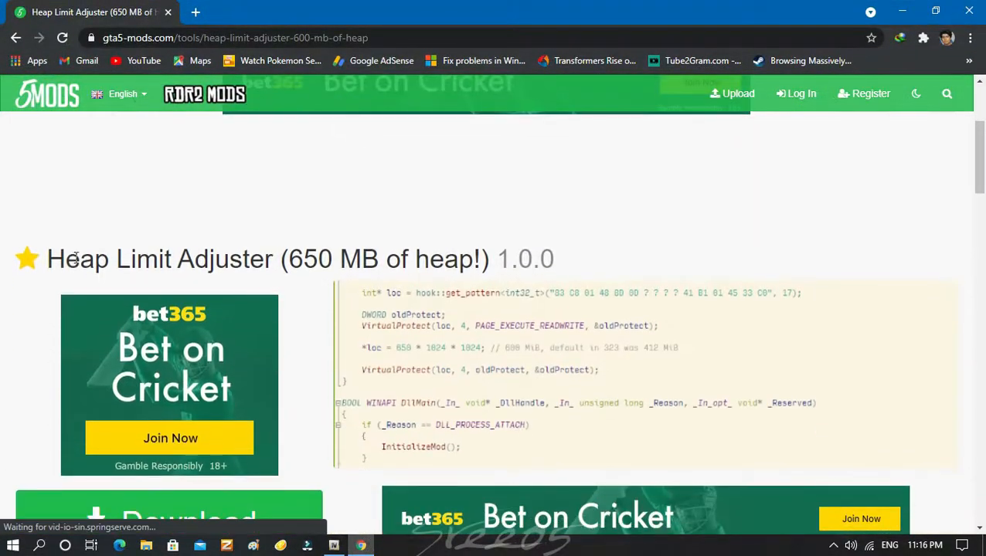
Download the Heap Limit Adjuster (650 MB of heap!) 1.0.0 mod from gta5-mods.com
left_click(170, 513)
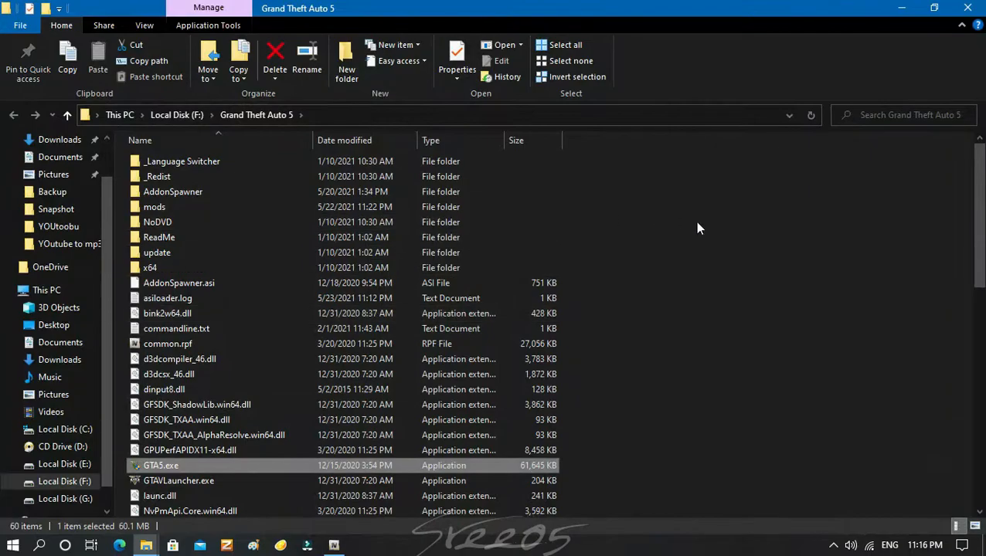
Copy GTAV.HeapAdjuster.asi from the HeapAdjuster zip in GTA Cars into the Grand Theft Auto 5 folder
left_click(13, 546)
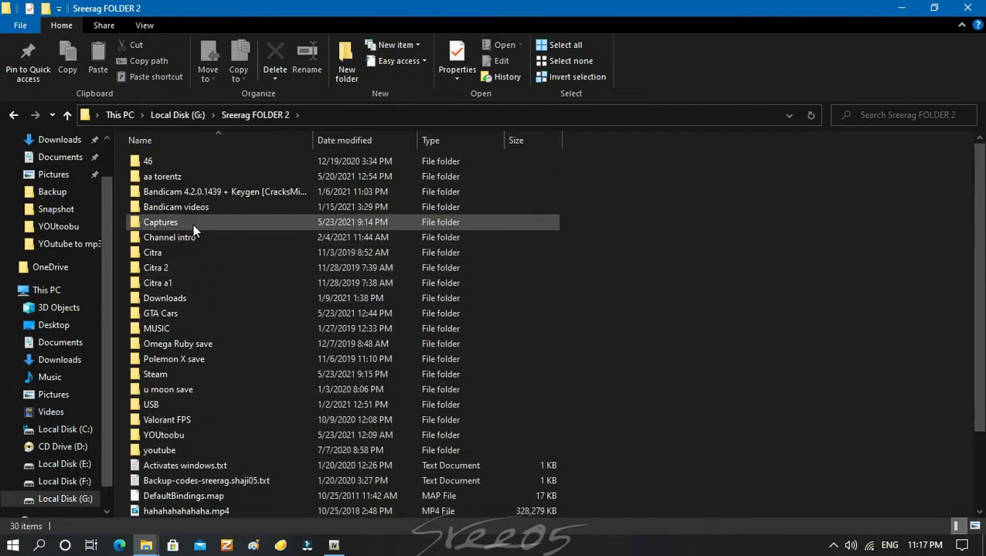
double_click(161, 313)
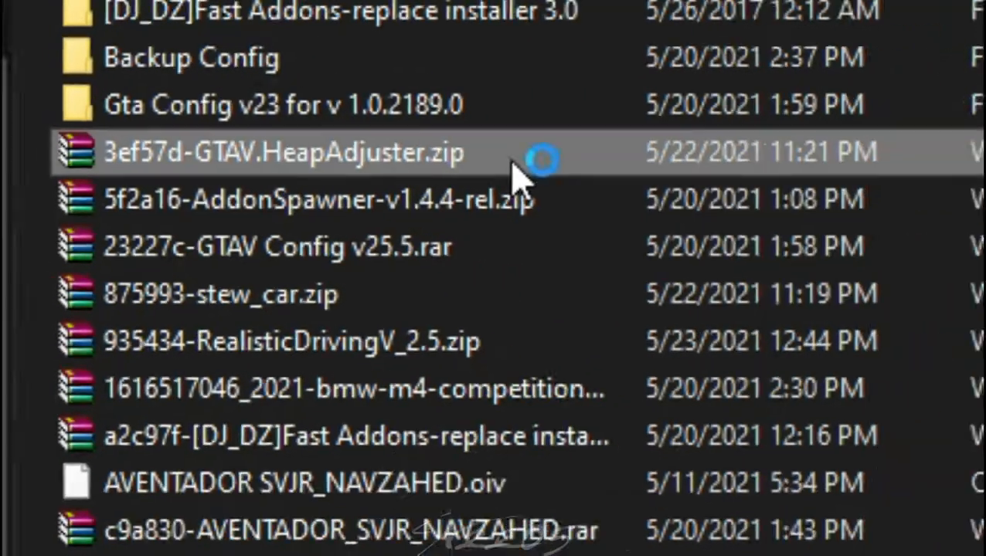
double_click(283, 153)
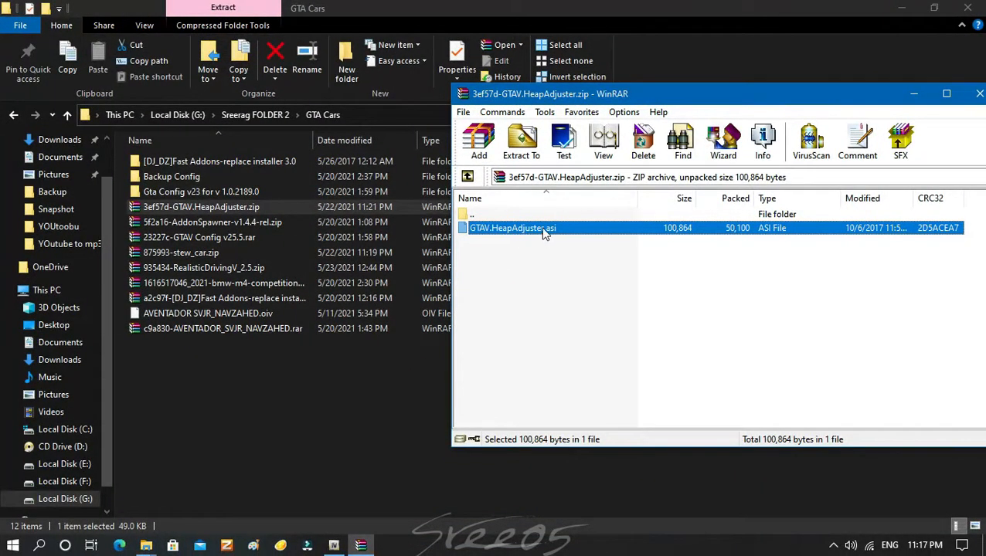
mouse_move(145, 547)
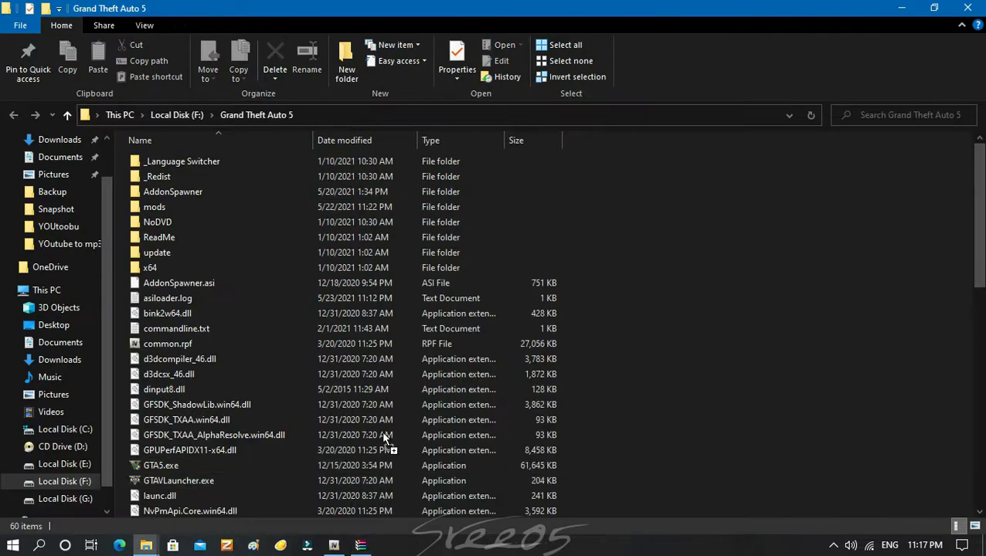
left_click(161, 465)
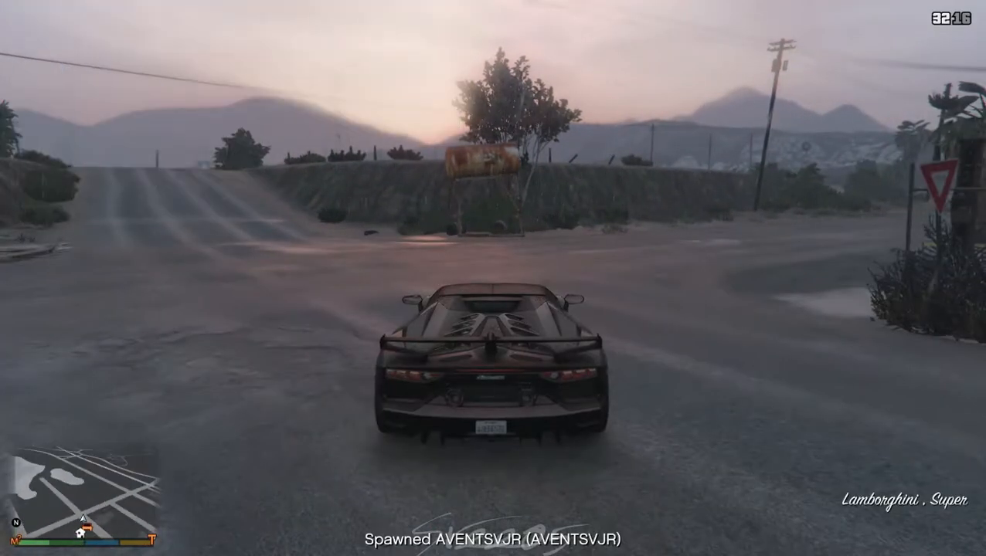
Drive the spawned AVENTSVJR Lamborghini around at dusk, swinging it sharply
key("w")
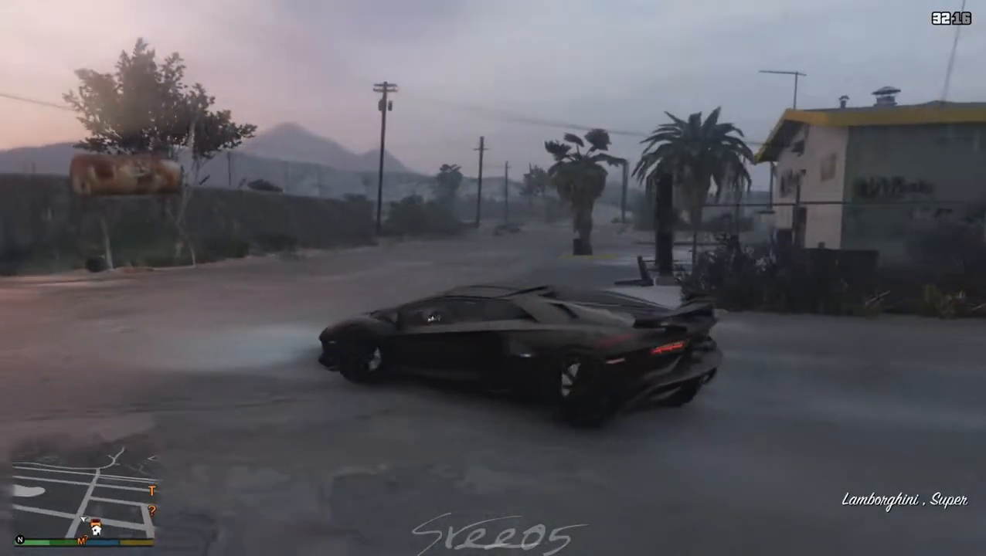